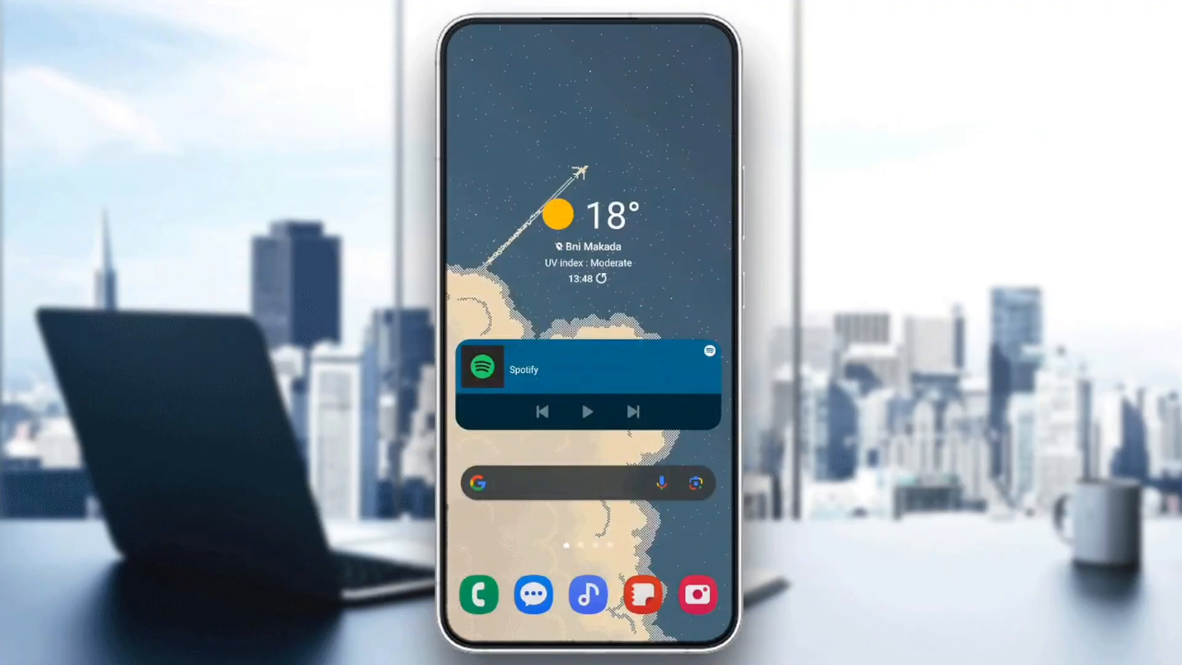
Swipe up from the home screen to reveal the app drawer
{"action": "scroll", "scroll_direction": "up", "scroll_amount": 3}
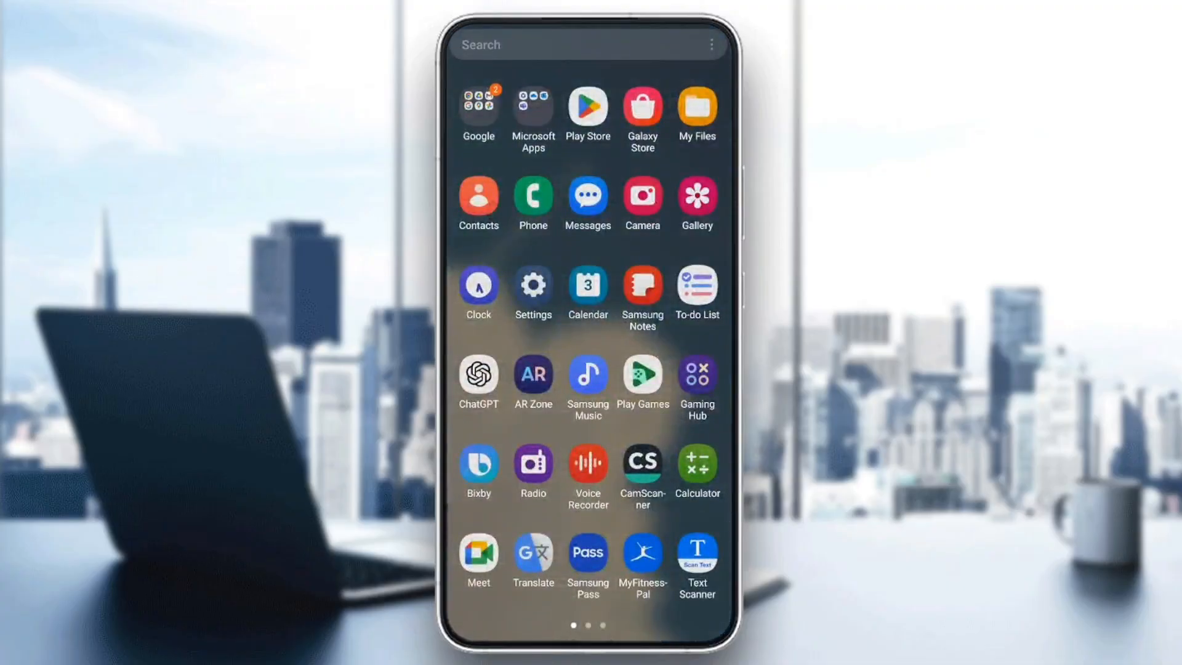
Launch Settings and navigate down its list into the Apps page
{"action": "left_click", "coordinate": [532, 289]}
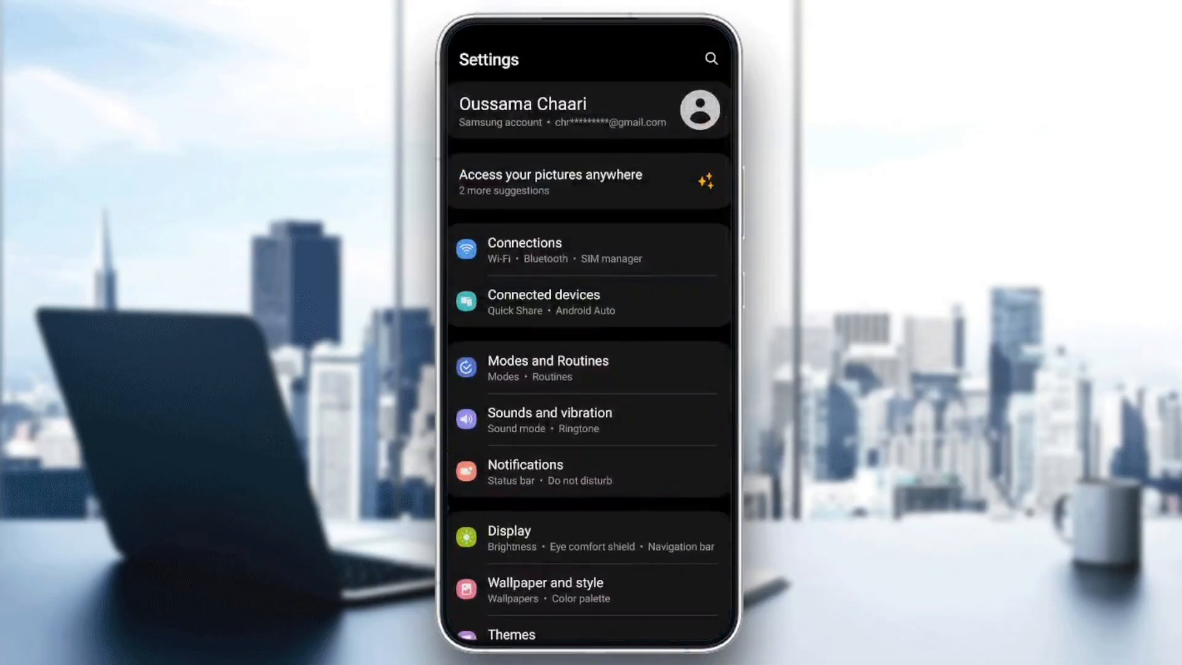
{"action": "scroll", "scroll_direction": "down", "scroll_amount": 3}
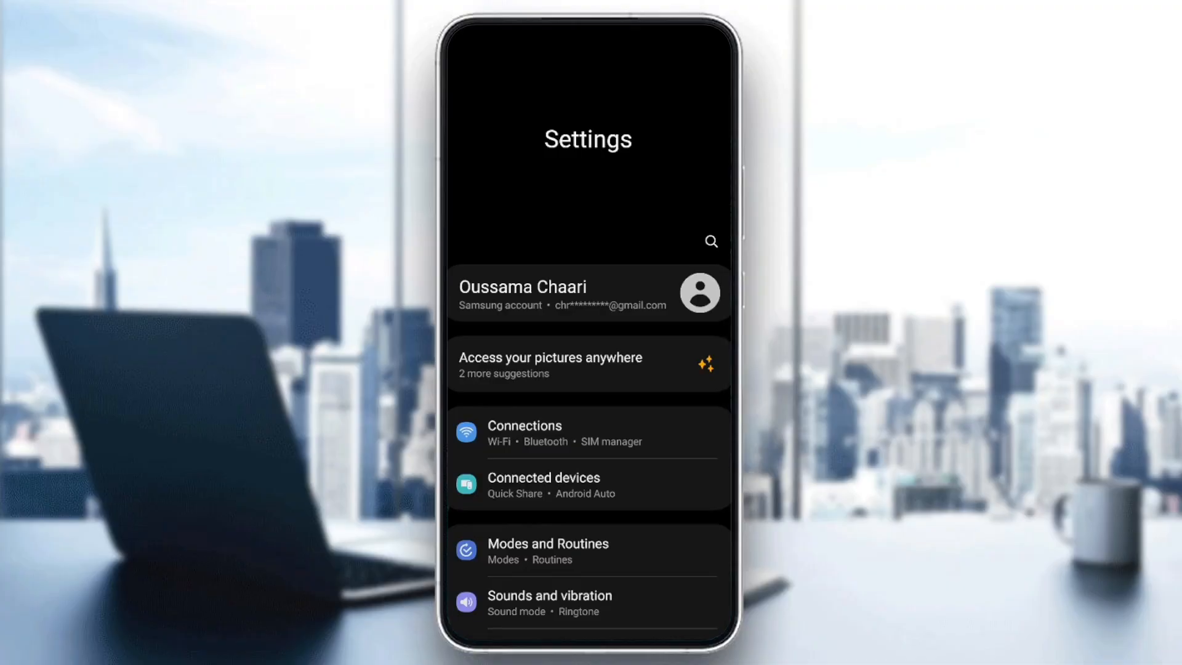
{"action": "scroll", "scroll_direction": "down", "scroll_amount": 3}
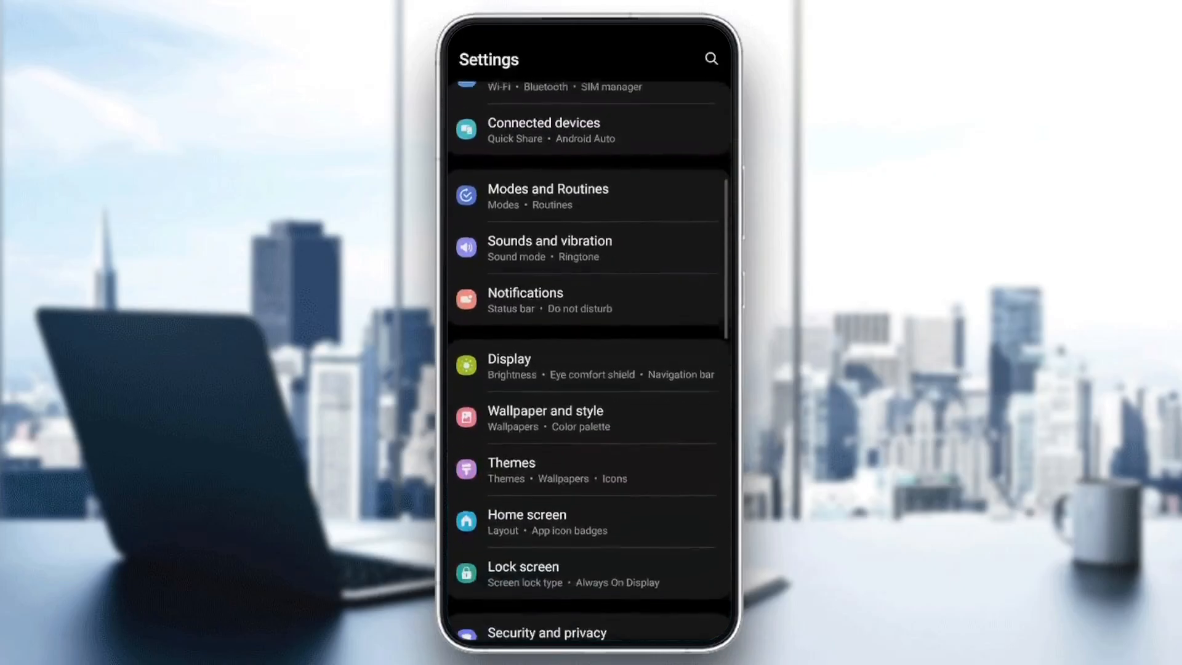
{"action": "scroll", "scroll_direction": "down", "scroll_amount": 3}
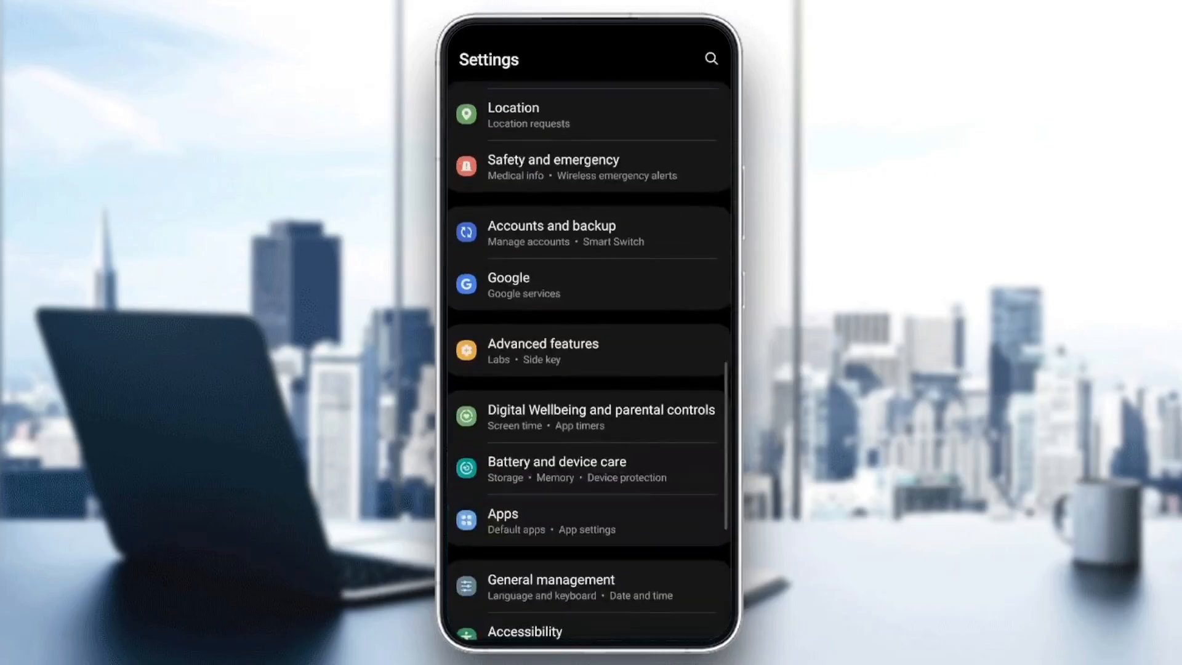
{"action": "left_click", "coordinate": [503, 521]}
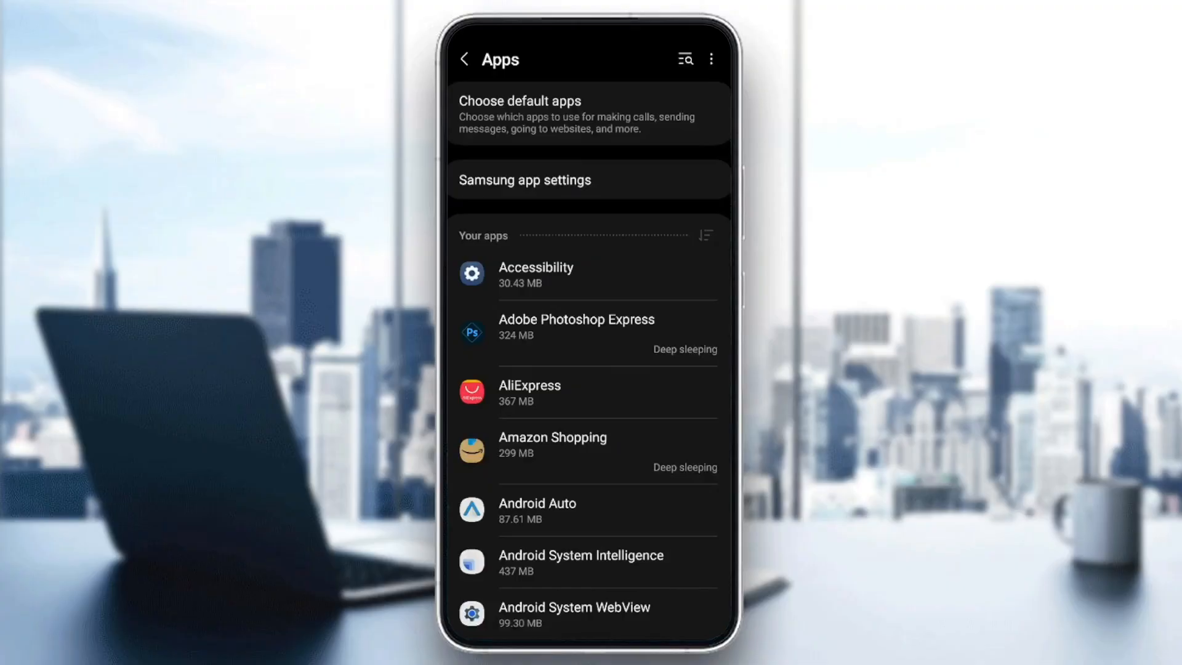
Scroll the Apps list to Crunchyroll and open its app details
{"action": "scroll", "scroll_direction": "down", "scroll_amount": 3}
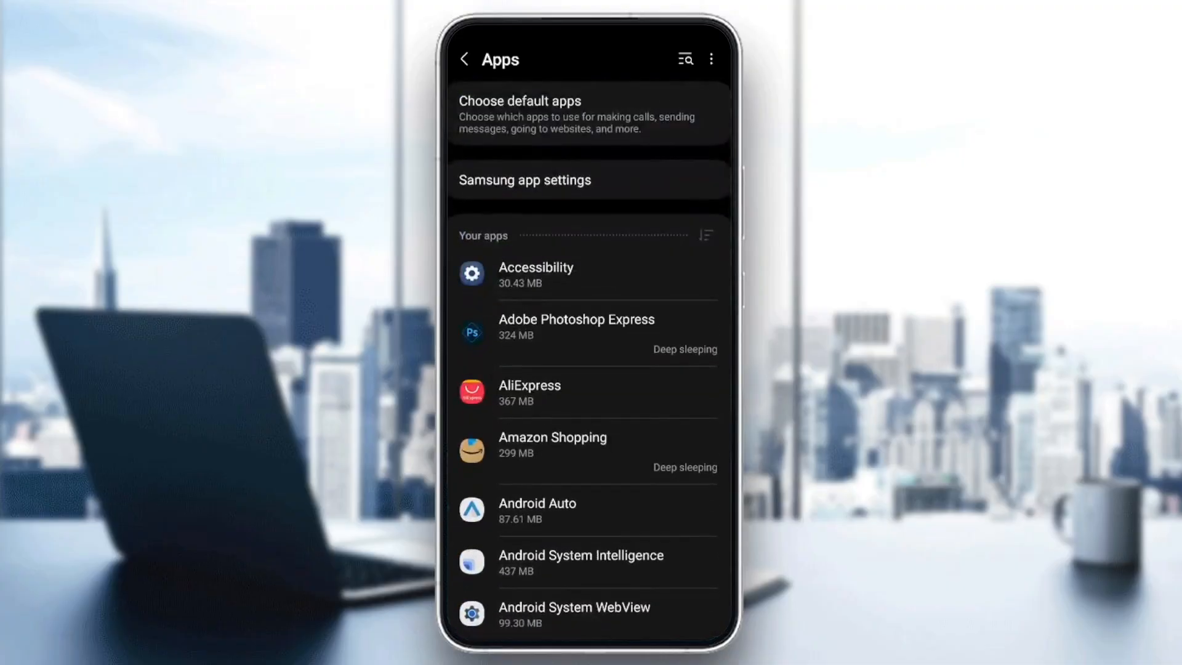
{"action": "scroll", "scroll_direction": "down", "scroll_amount": 3}
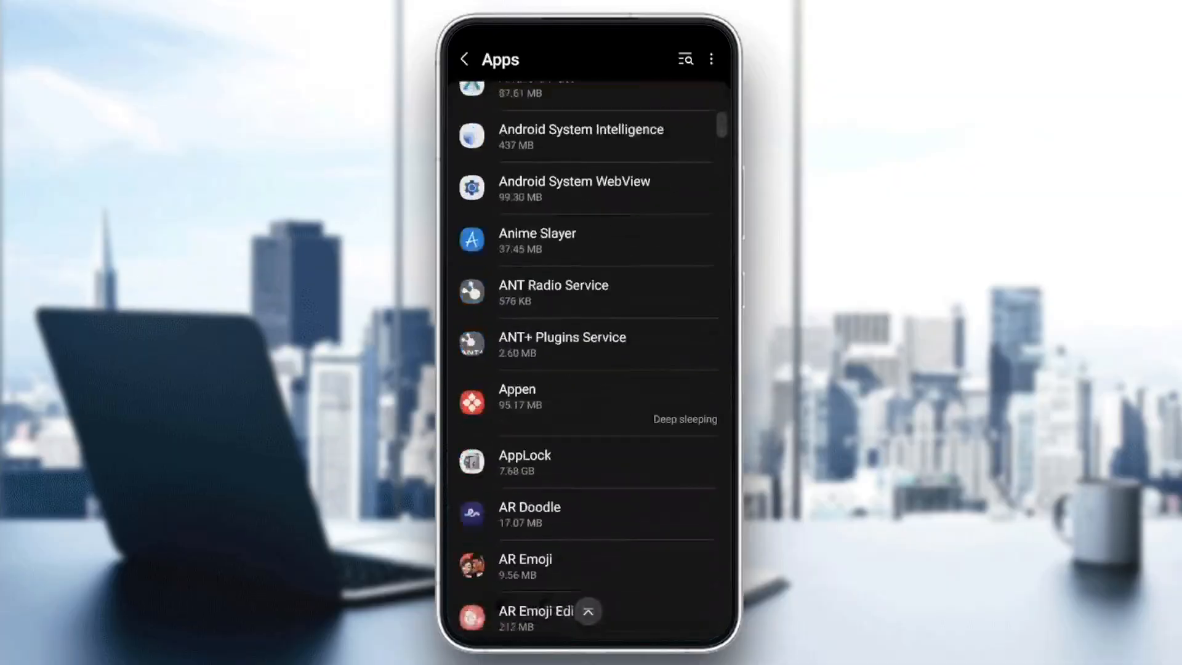
{"action": "scroll", "scroll_direction": "down", "scroll_amount": 3}
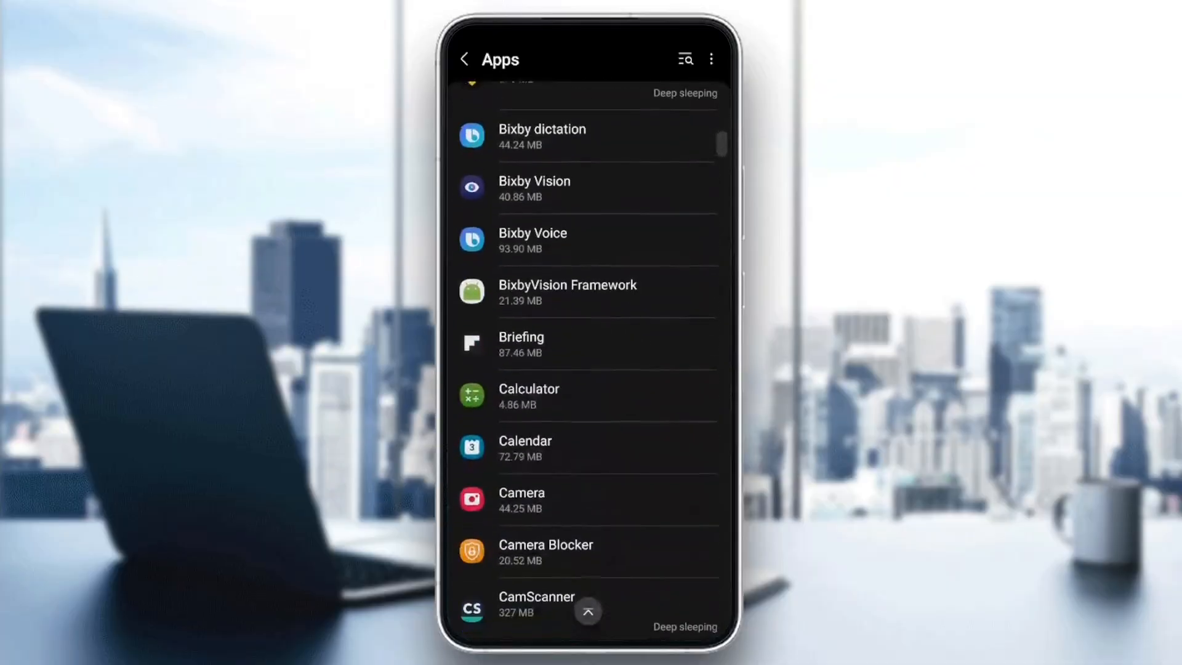
{"action": "scroll", "scroll_direction": "down", "scroll_amount": 3}
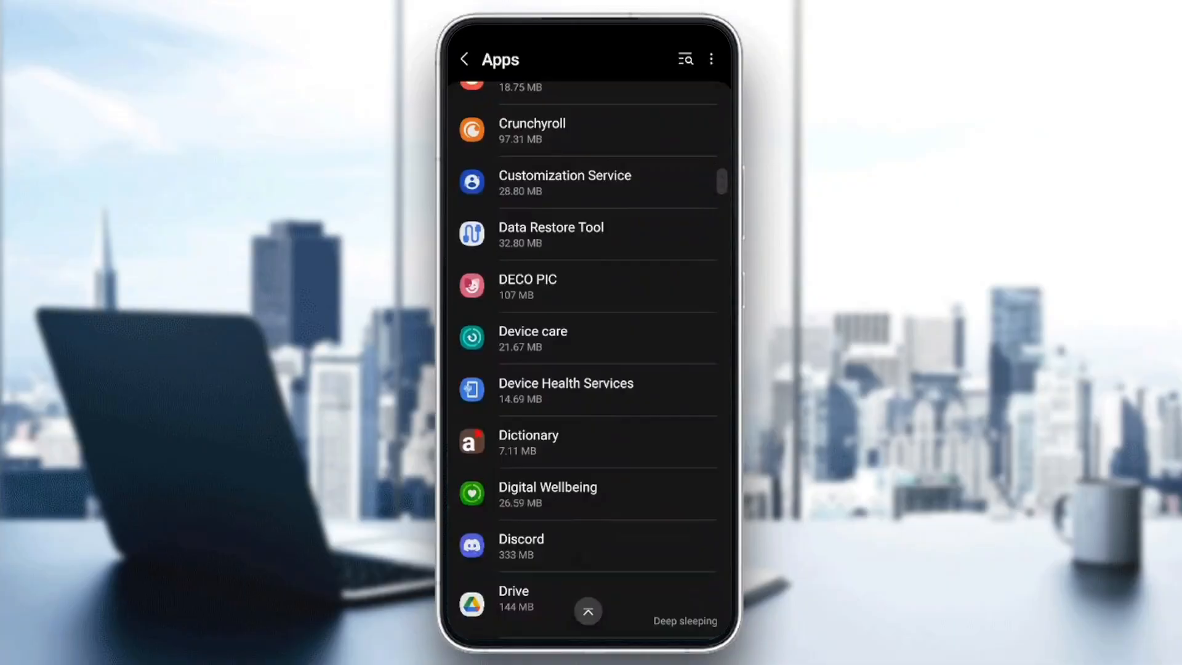
{"action": "scroll", "scroll_direction": "up", "scroll_amount": 3}
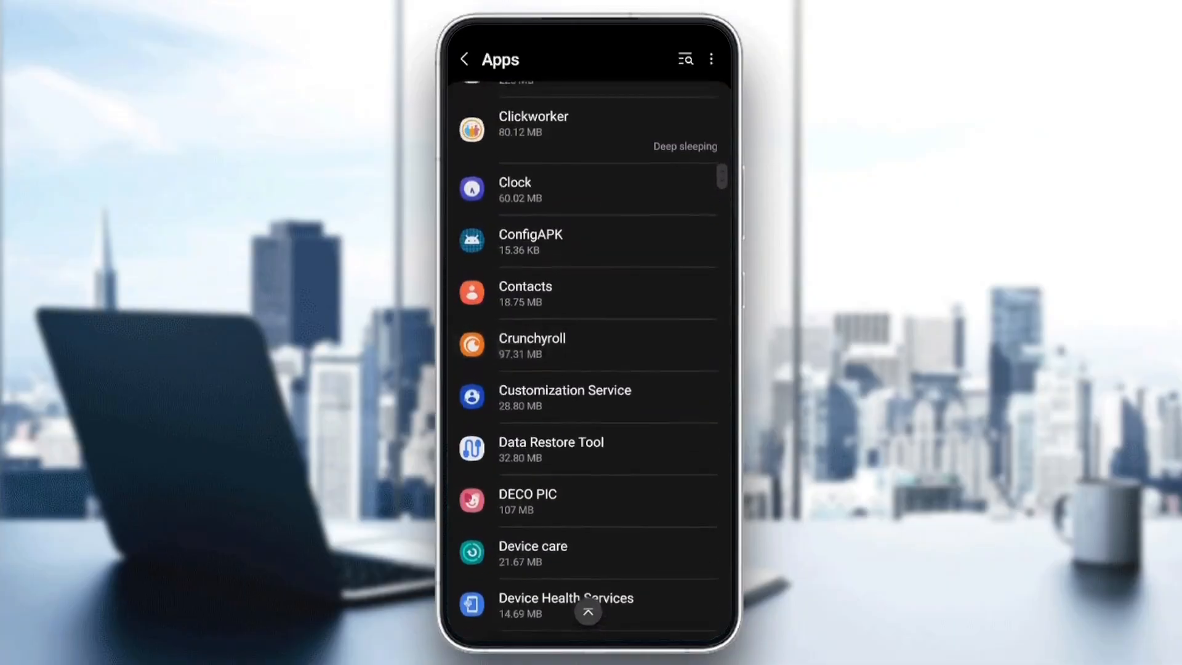
{"action": "left_click", "coordinate": [588, 346]}
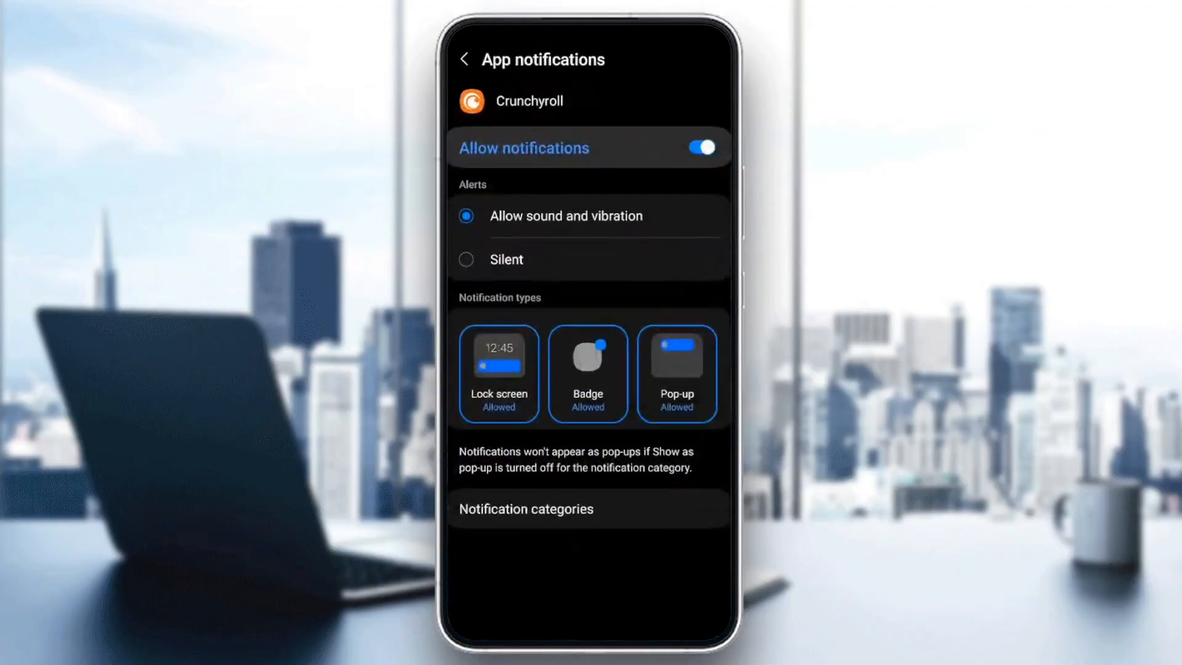
{"action": "left_click", "coordinate": [466, 59]}
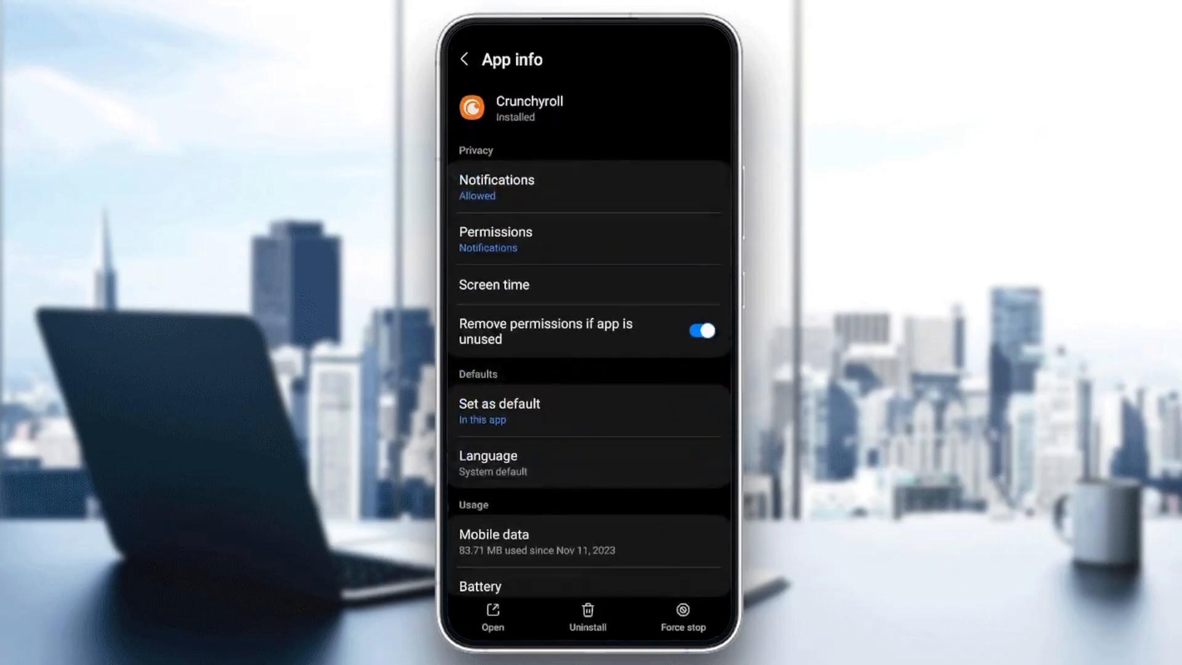
{"action": "left_click", "coordinate": [495, 232]}
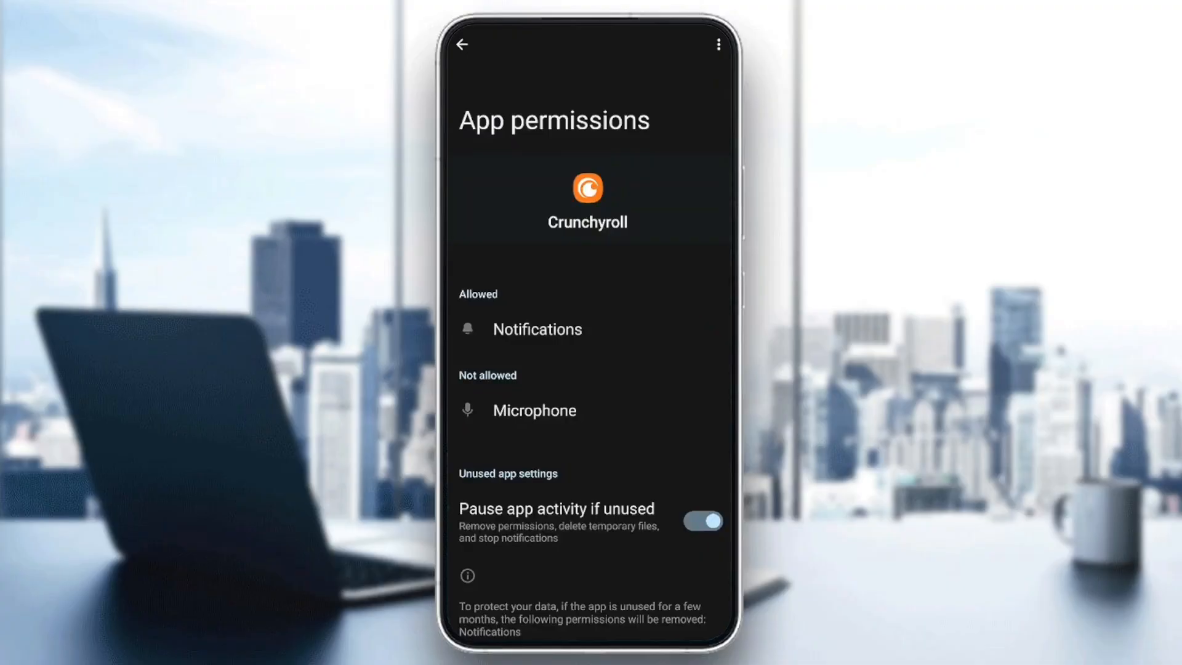
{"action": "left_click", "coordinate": [464, 45]}
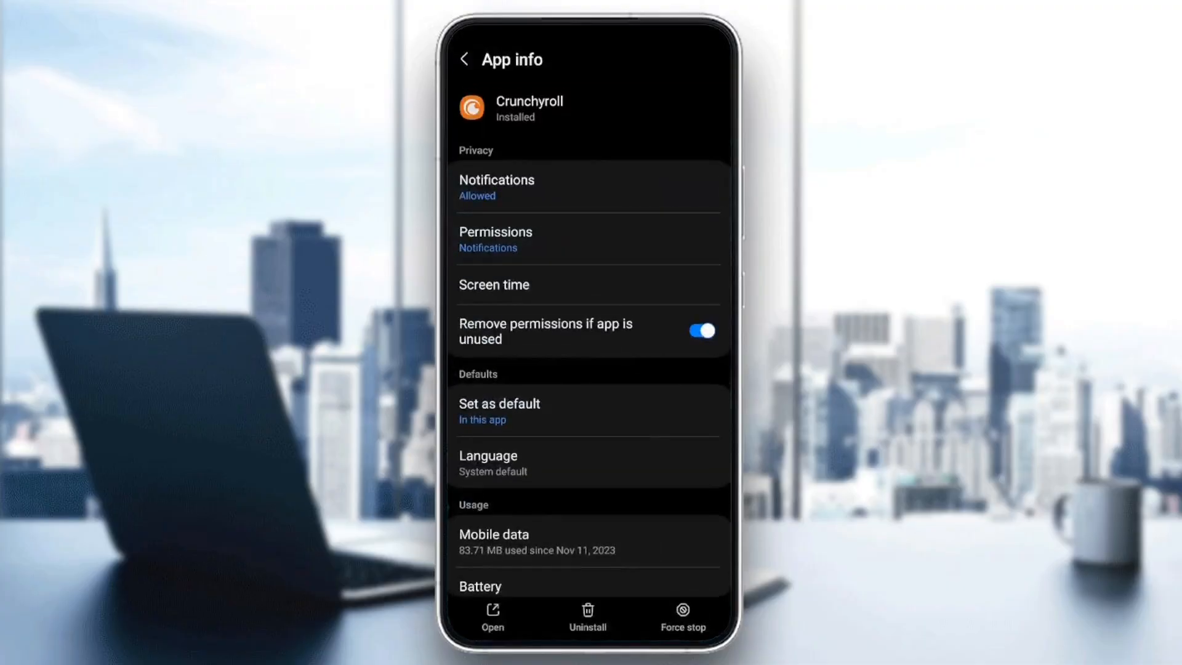
{"action": "left_click", "coordinate": [499, 411]}
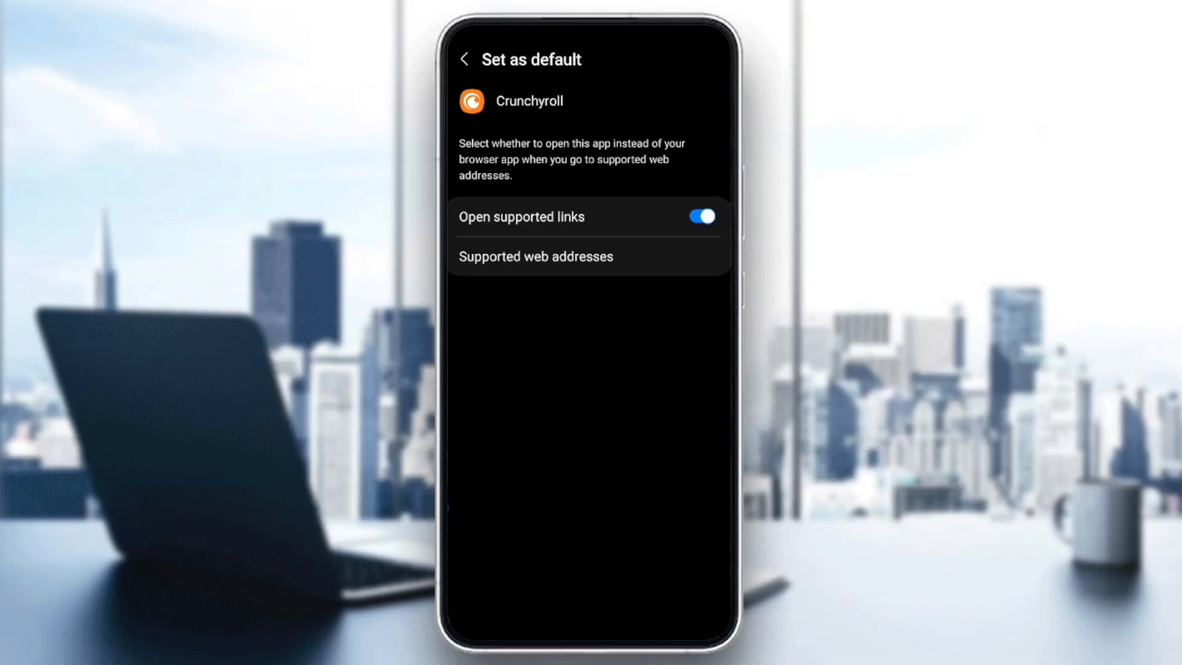
{"action": "left_click", "coordinate": [464, 59]}
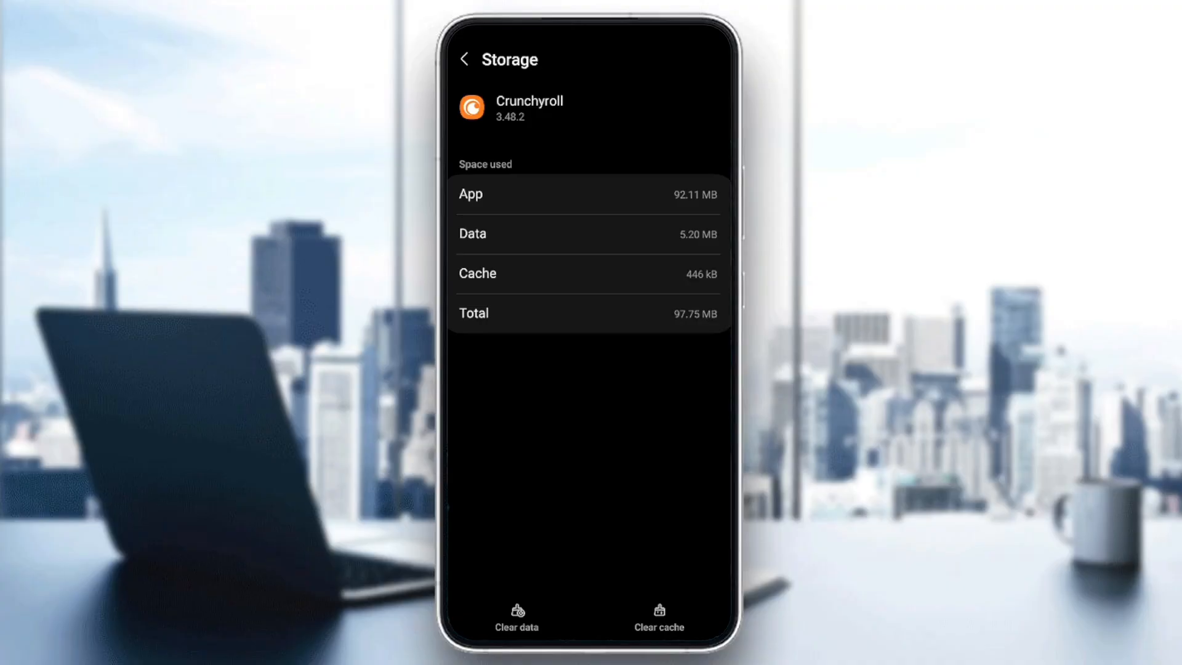
Clear Crunchyroll's cache so it reads 0 B
{"action": "left_click", "coordinate": [657, 618]}
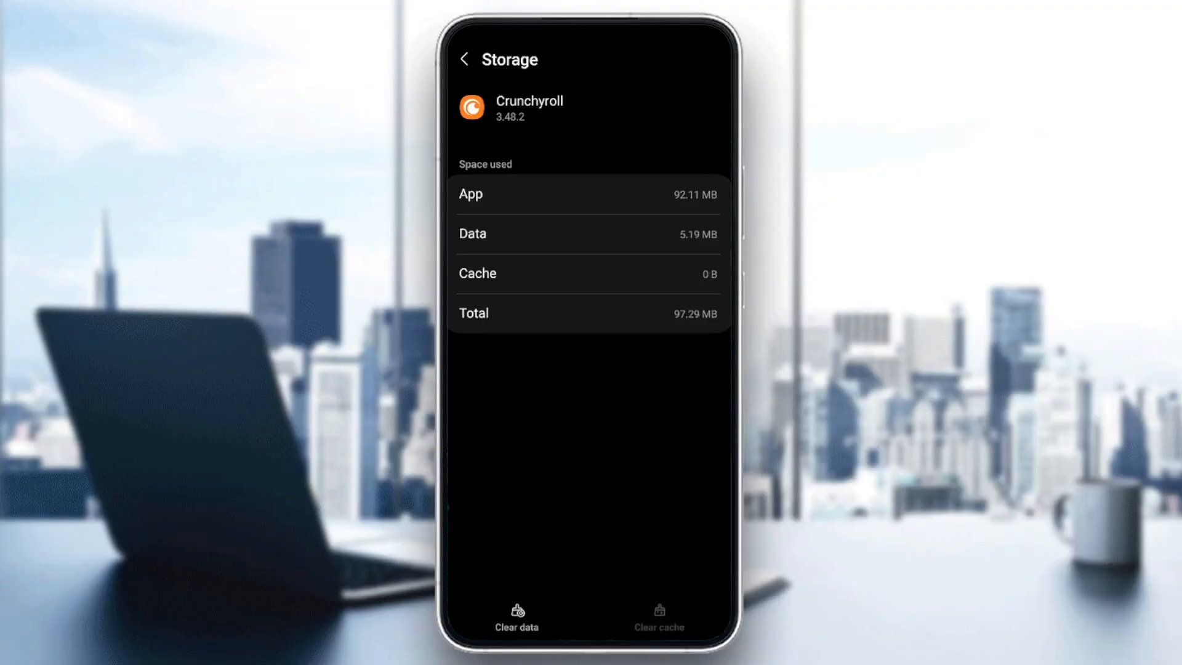